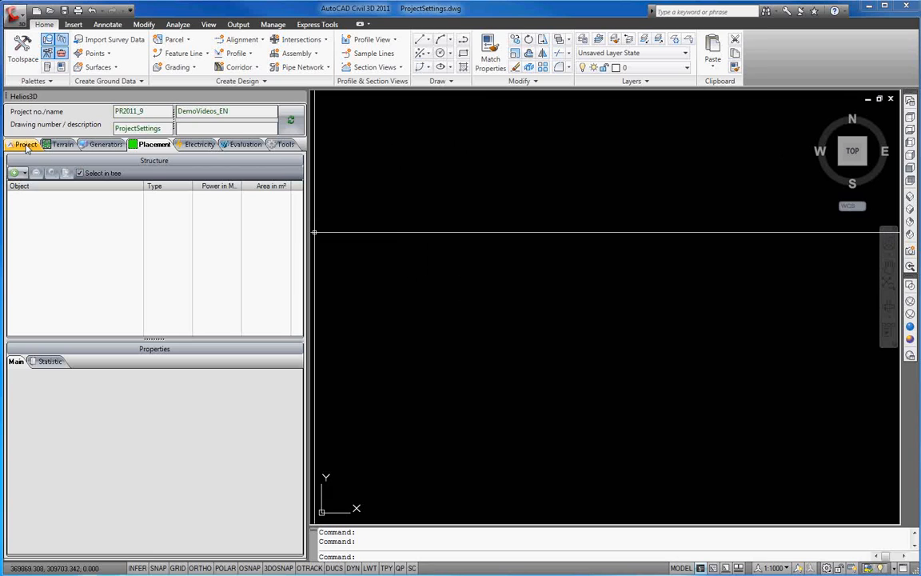
Show the Helios3D Project tab with planning type, date, sun angle and latitude/longitude
{"action": "left_click", "coordinate": [25, 144]}
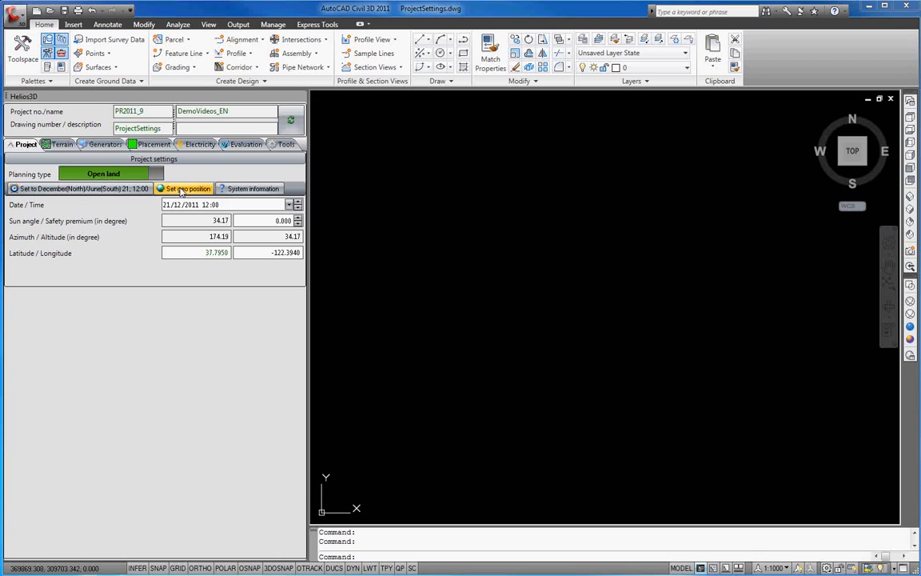
Start Set geo position and choose to edit the existing geographic location
{"action": "left_click", "coordinate": [187, 188]}
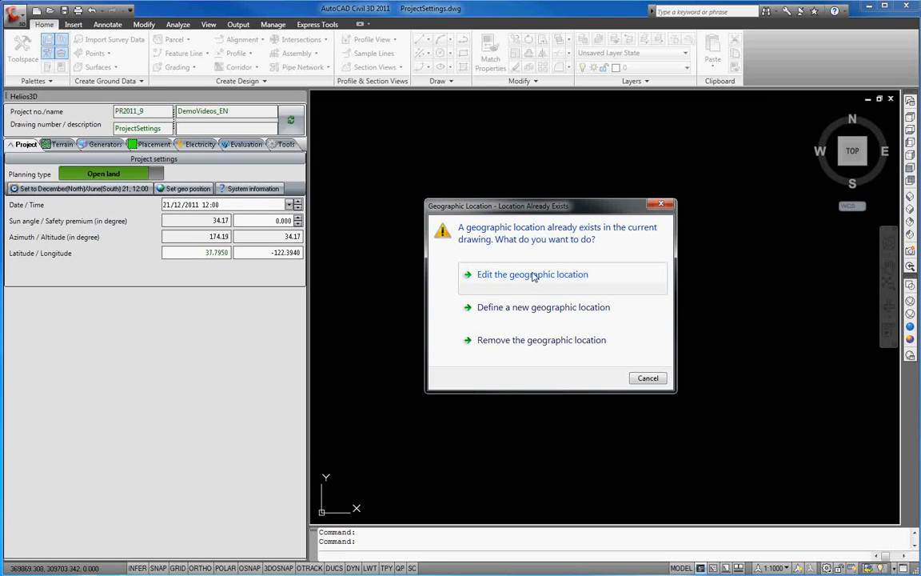
{"action": "left_click", "coordinate": [532, 274]}
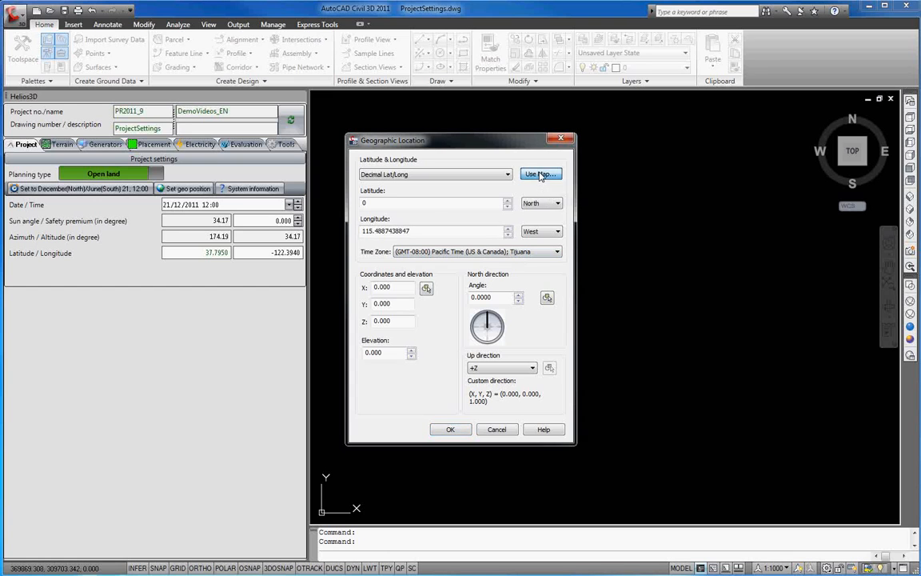
Pick Tucson, AZ in North America from the map with the Arizona time zone
{"action": "left_click", "coordinate": [540, 175]}
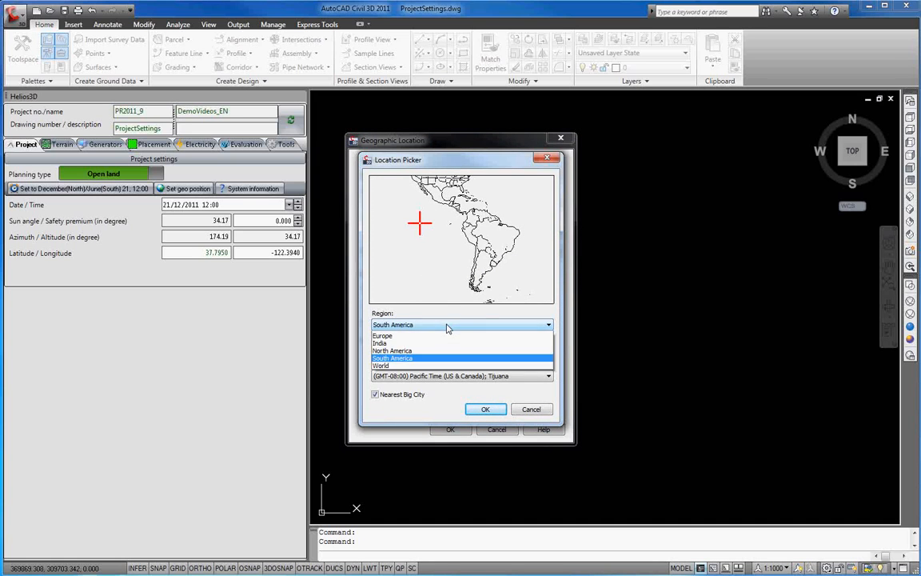
{"action": "left_click", "coordinate": [391, 351]}
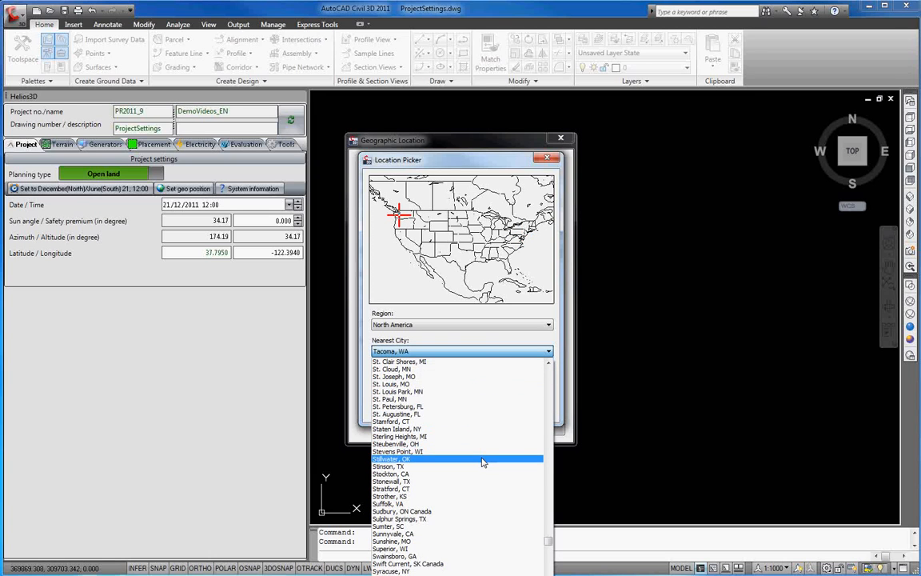
{"action": "scroll", "scroll_direction": "down", "scroll_amount": 3}
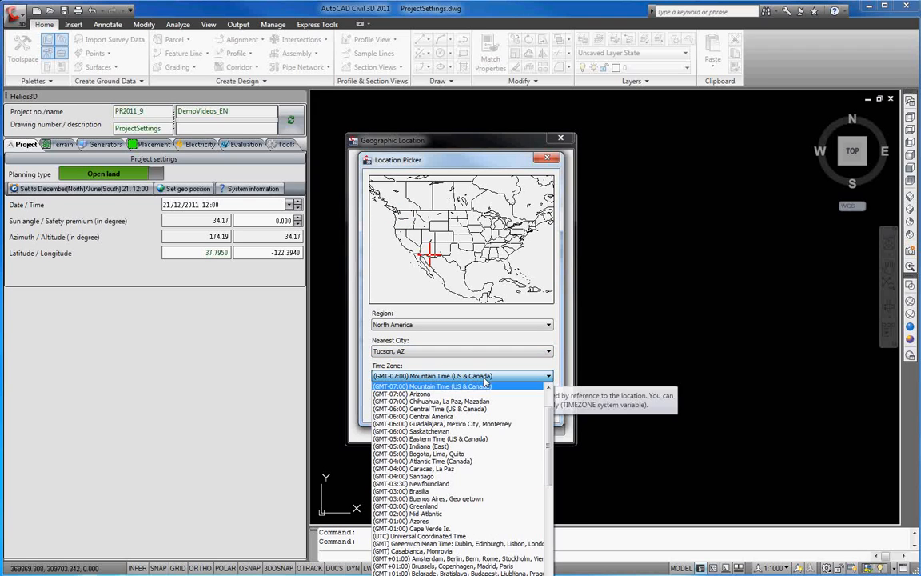
{"action": "left_click", "coordinate": [404, 394]}
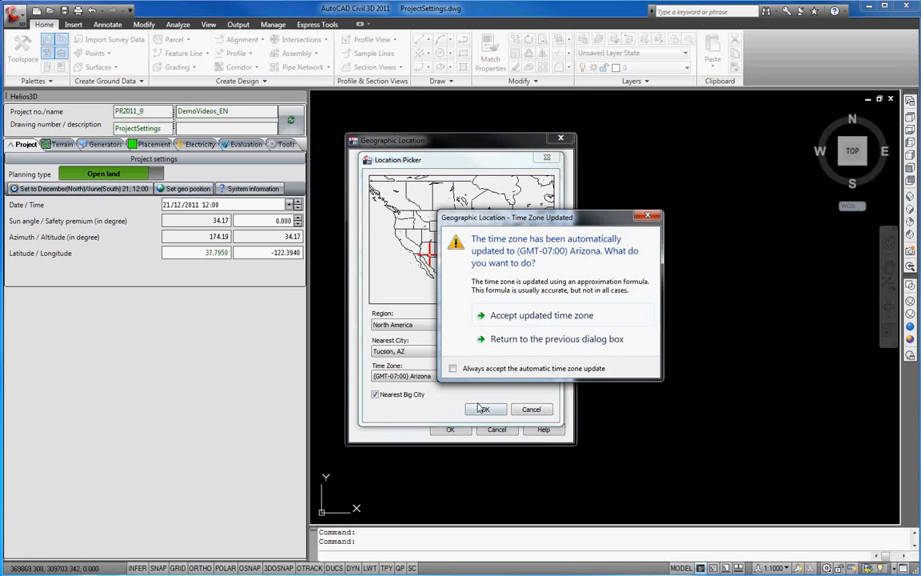
{"action": "left_click", "coordinate": [541, 314]}
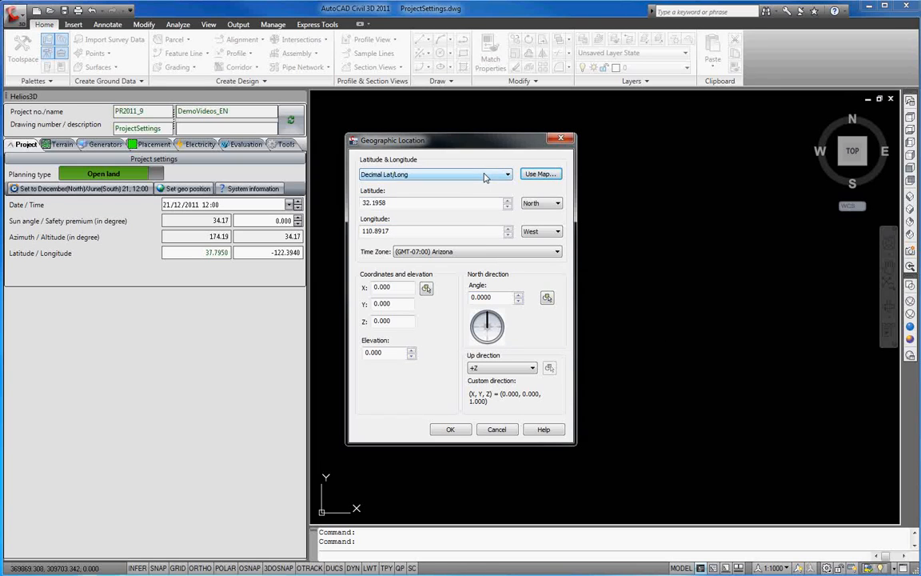
Keep decimal latitude/longitude format and apply the Tucson location
{"action": "left_click", "coordinate": [505, 175]}
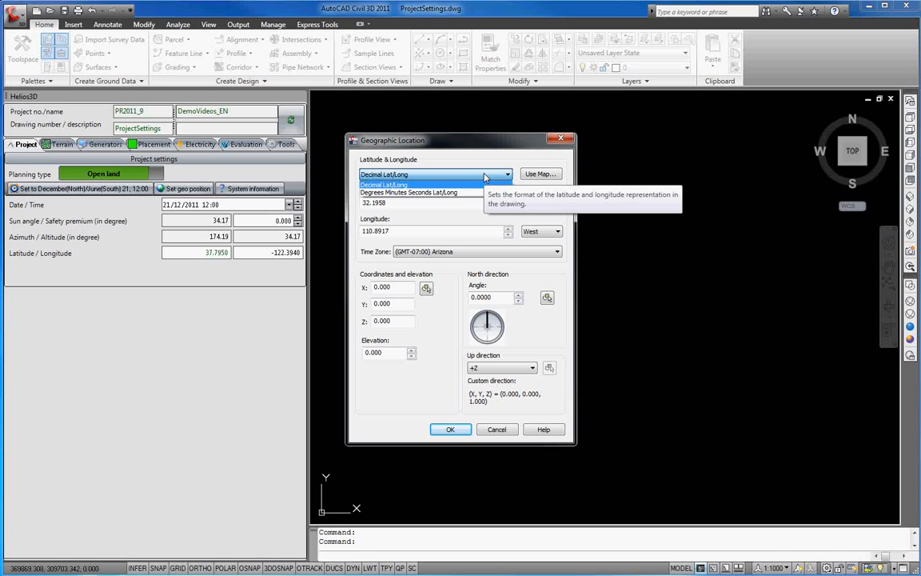
{"action": "left_click", "coordinate": [384, 184]}
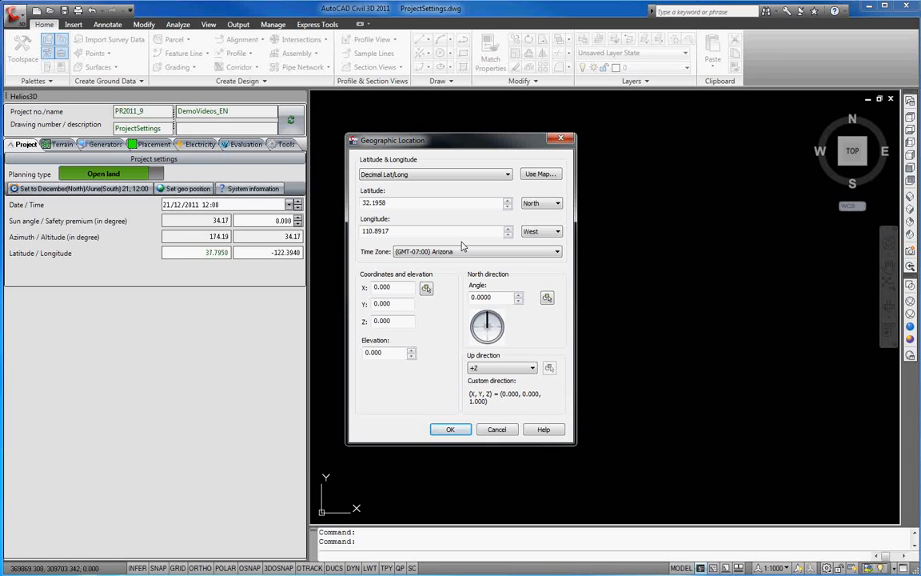
{"action": "left_click", "coordinate": [450, 429]}
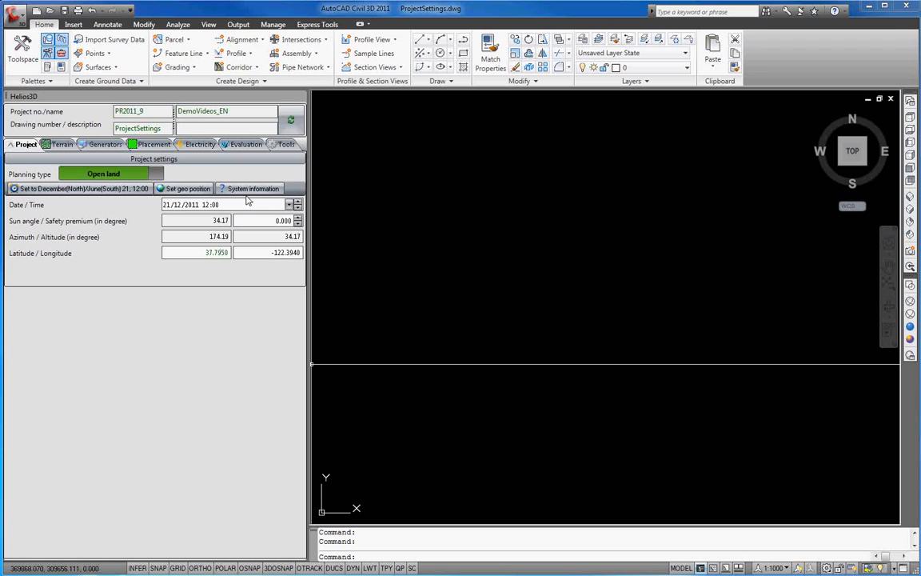
Refresh Helios3D project settings to show 32.1958 / -110.8917 and sun altitude 35.65°
{"action": "left_click", "coordinate": [288, 203]}
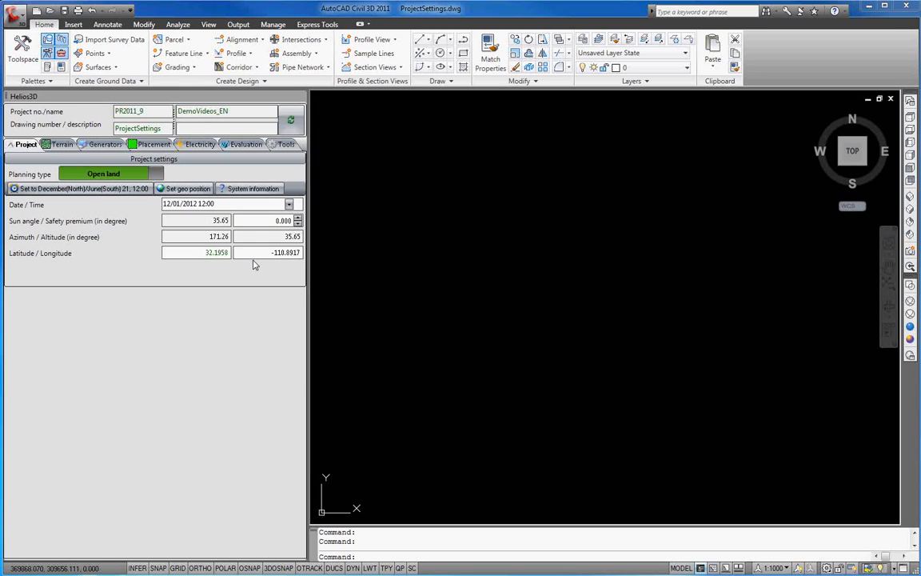
{"action": "left_click", "coordinate": [164, 203]}
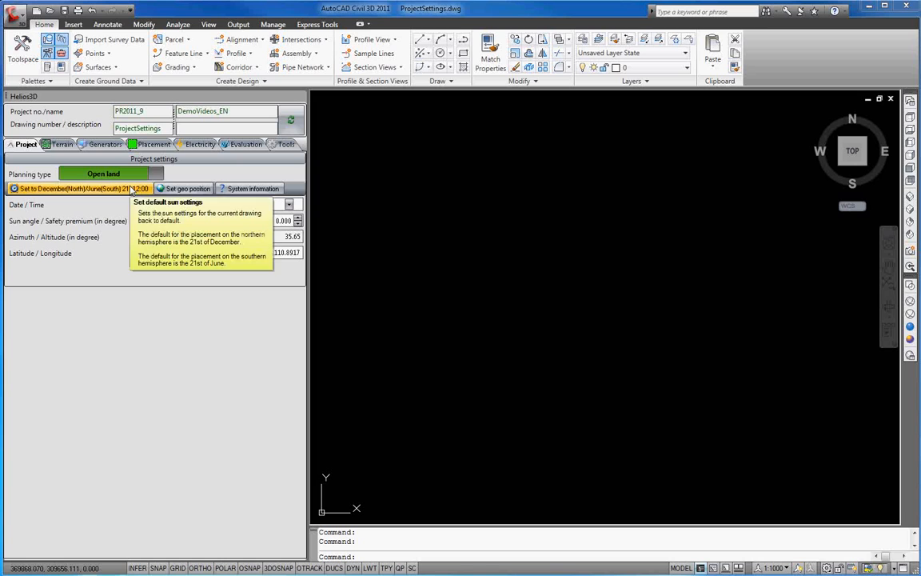
Reset the sun date to 21 December 2011, 12:00, giving altitude 34.17°
{"action": "left_click", "coordinate": [80, 188]}
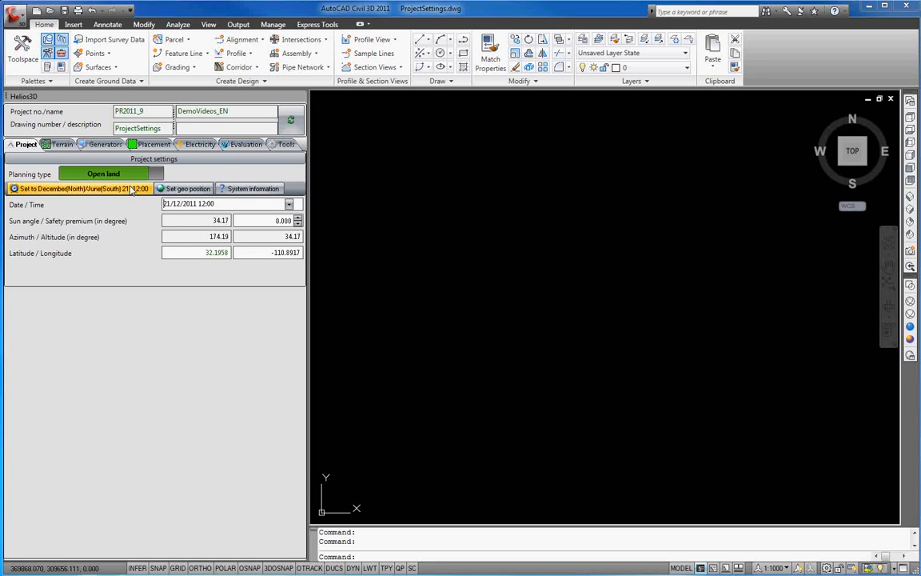
{"action": "mouse_move", "coordinate": [252, 188]}
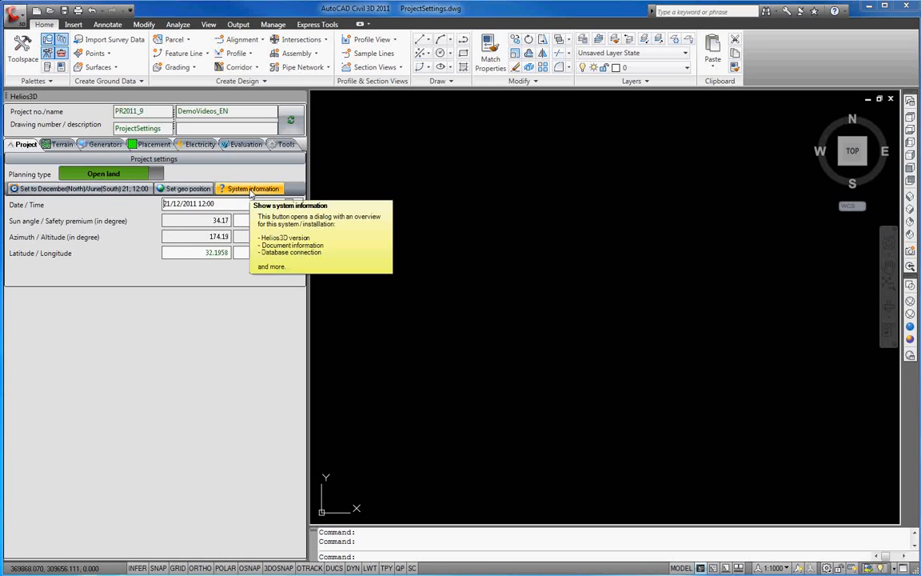